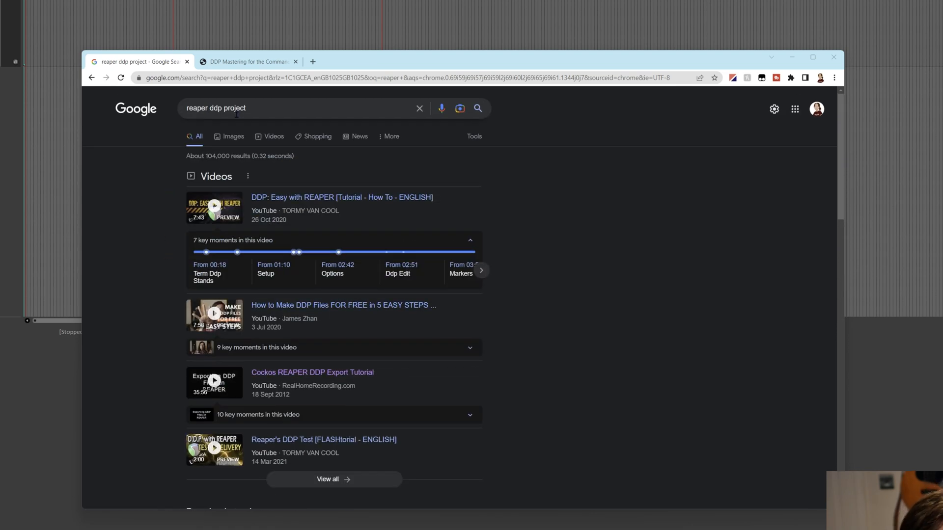
# Open the gist.github.com 'Reaper DDP Creation, Verification and Burn Instructions' result.
pyautogui.scroll(-3)
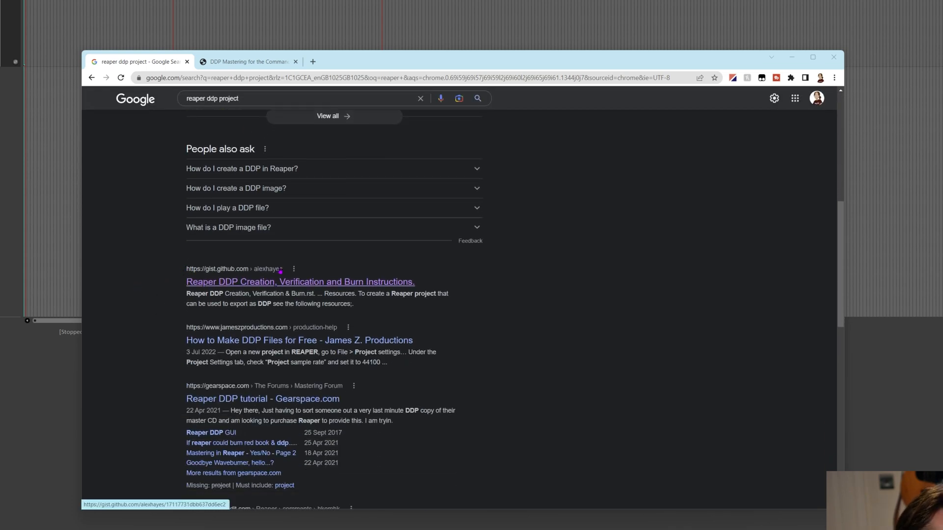
pyautogui.click(300, 282)
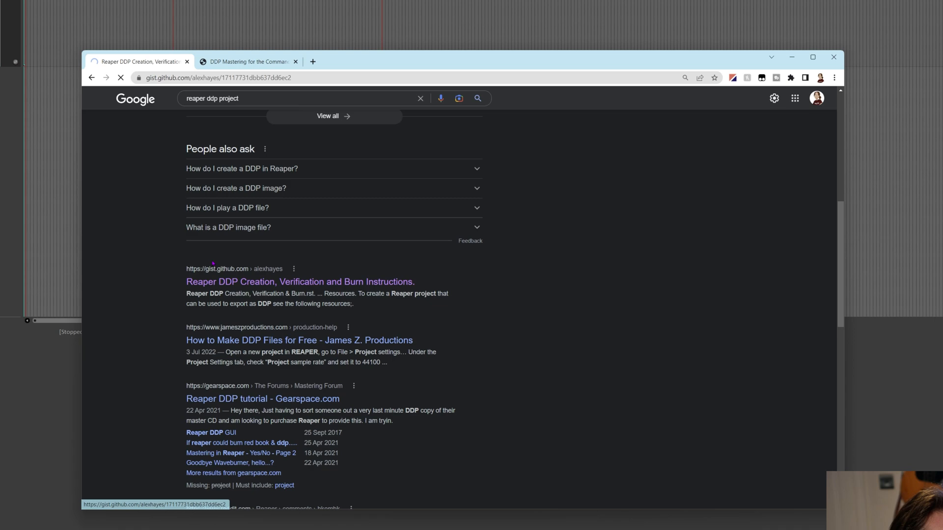
pyautogui.click(299, 282)
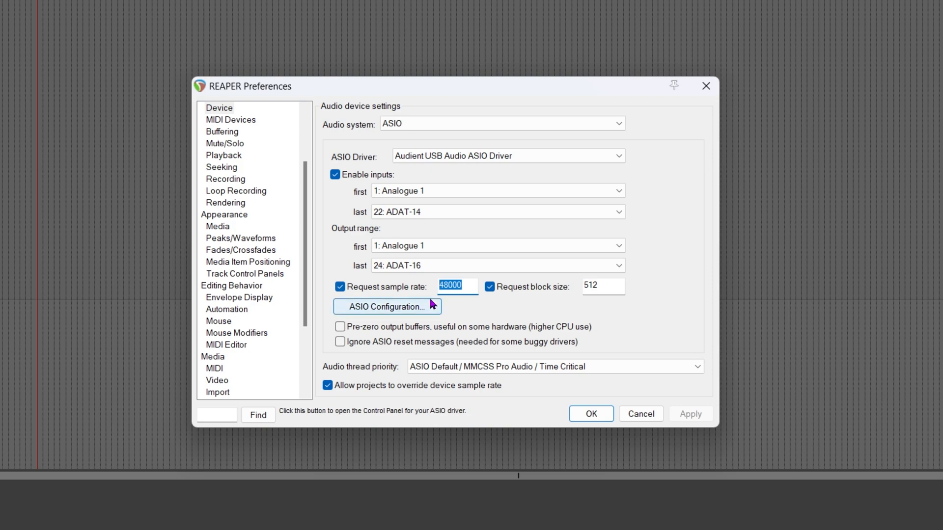
# Enter 44100 in the Request sample rate field.
pyautogui.write('44100')
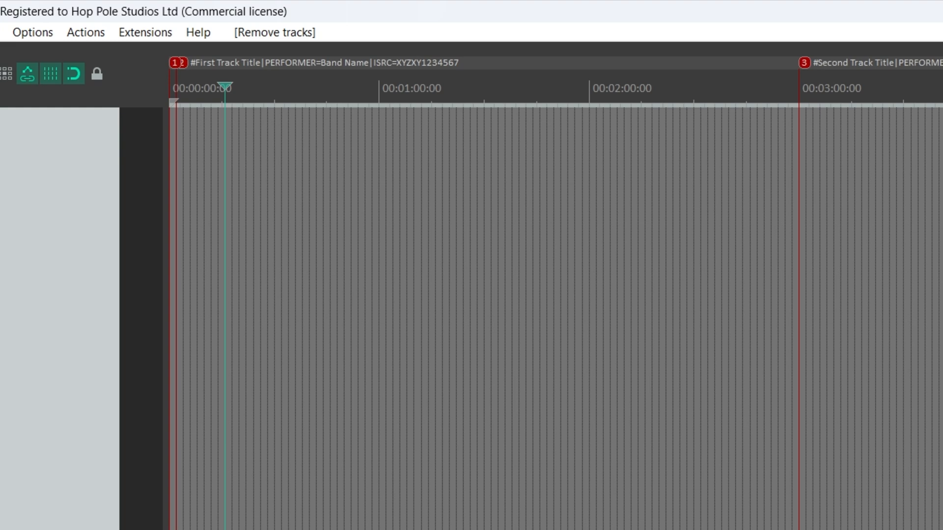
pyautogui.moveTo(374, 71)
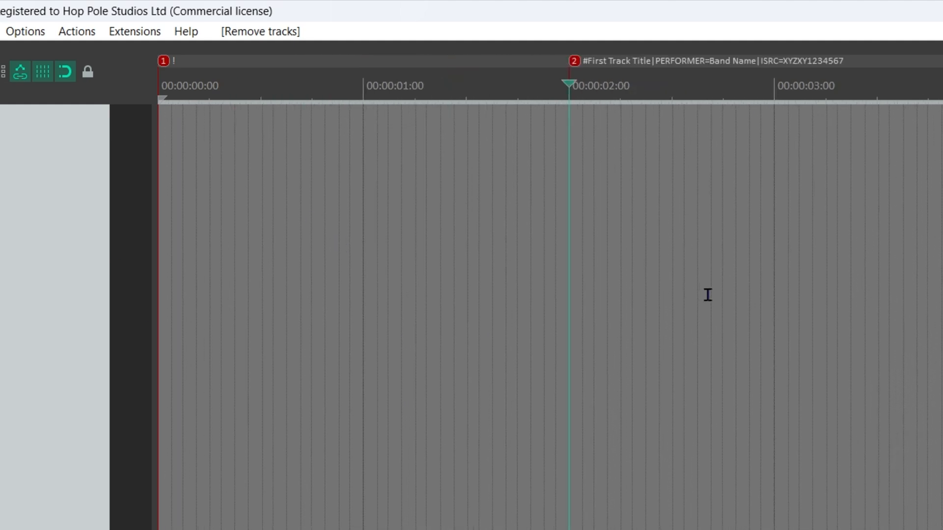
# Set the insertion point just after the two-second marker.
pyautogui.click(544, 84)
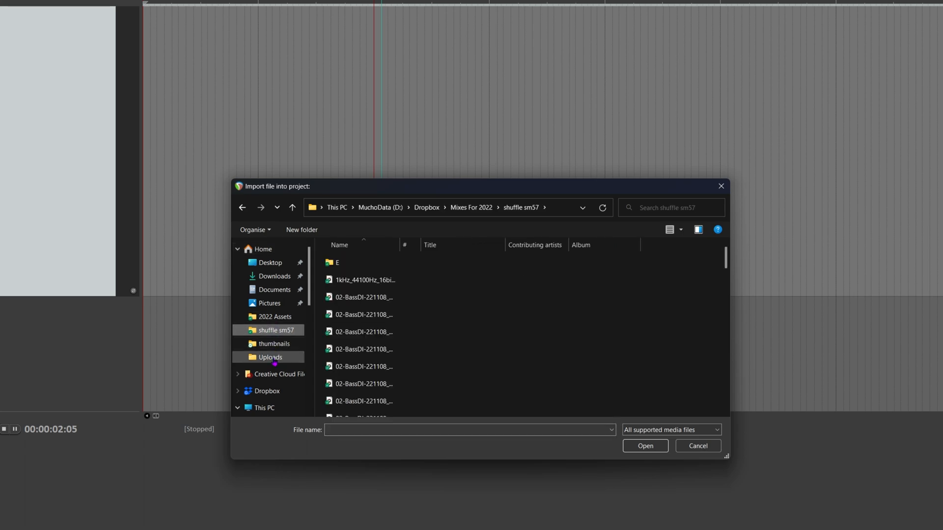
# Browse into the Uploads folder to locate the mastered WAV.
pyautogui.click(646, 446)
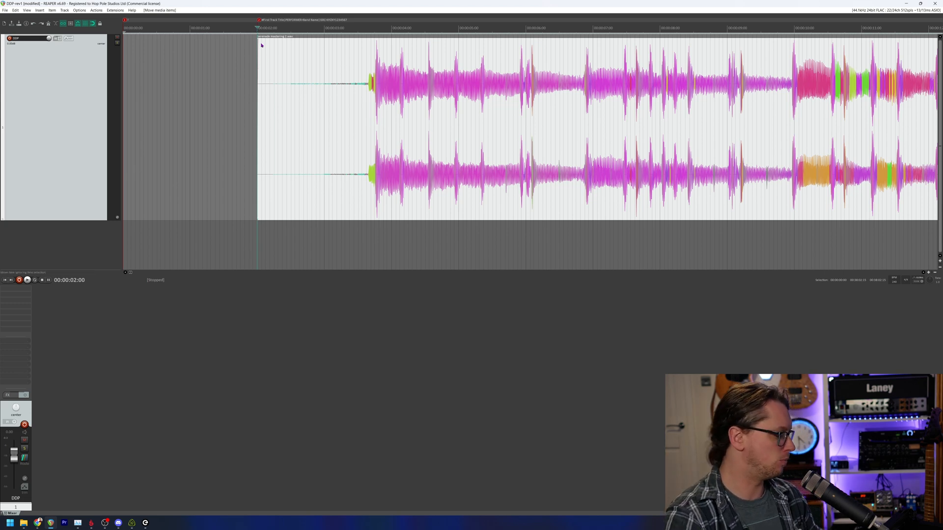
pyautogui.moveTo(272, 78)
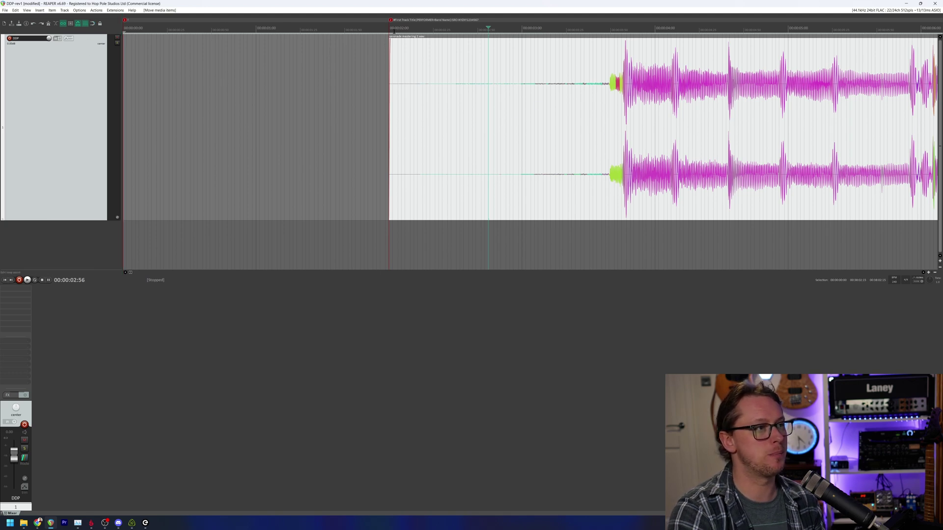
# Trim the song's start to just past the two-second marker and add a fade-in.
pyautogui.moveTo(610, 84); pyautogui.dragTo(515, 84)
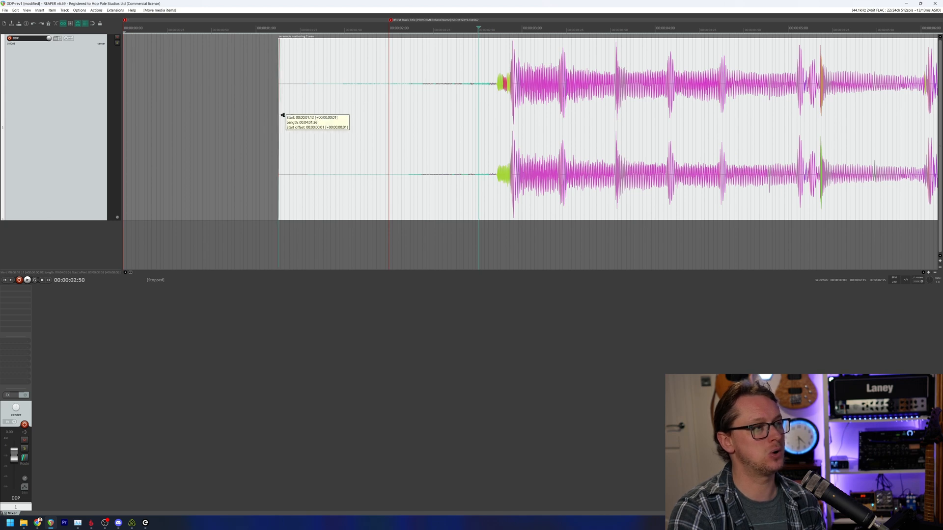
pyautogui.moveTo(278, 84); pyautogui.dragTo(418, 84)
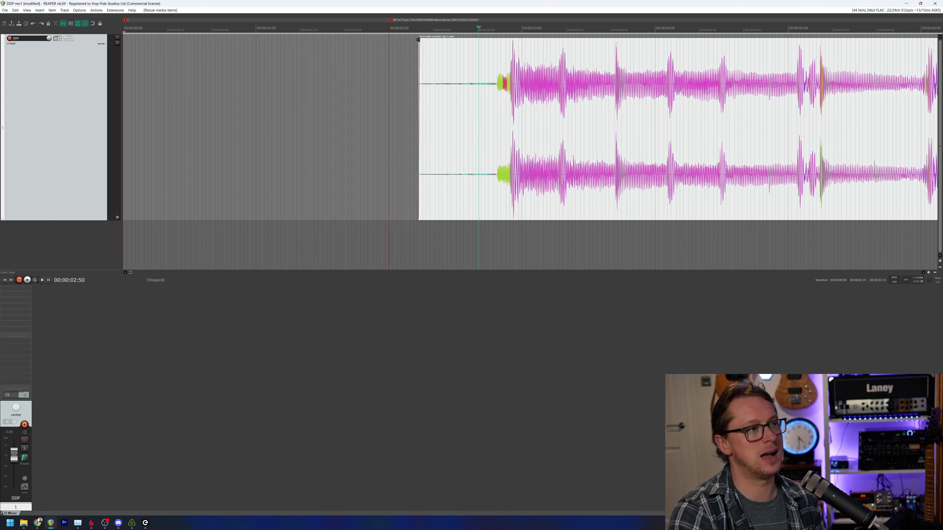
pyautogui.moveTo(419, 39); pyautogui.dragTo(475, 40)
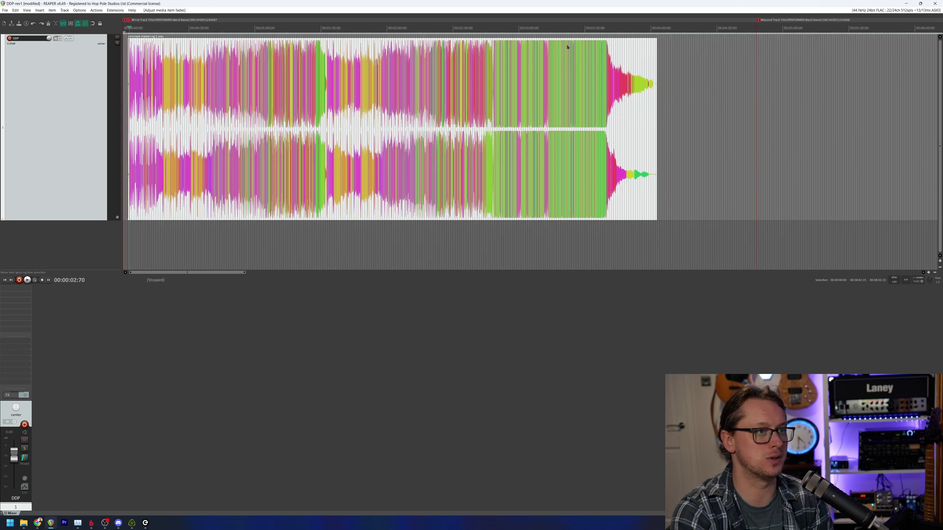
pyautogui.moveTo(532, 44)
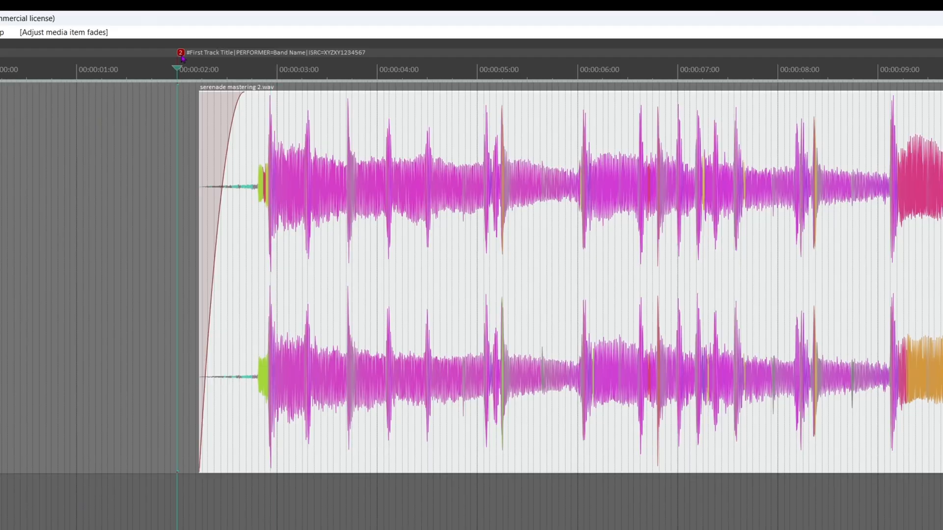
# Rename marker 2 to #Serenade|PERFORMER=APY|ISRC=XYZXY1234567.
pyautogui.doubleClick(180, 52)
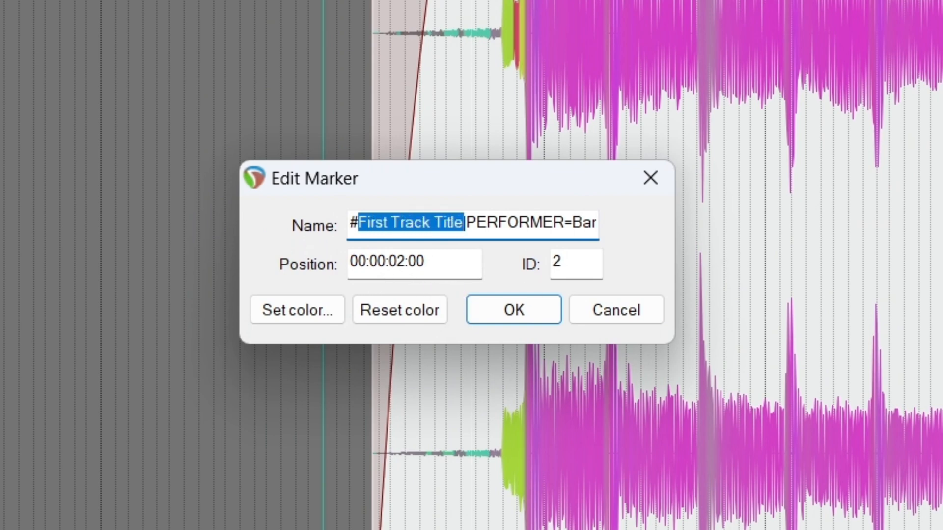
pyautogui.write('Serenad')
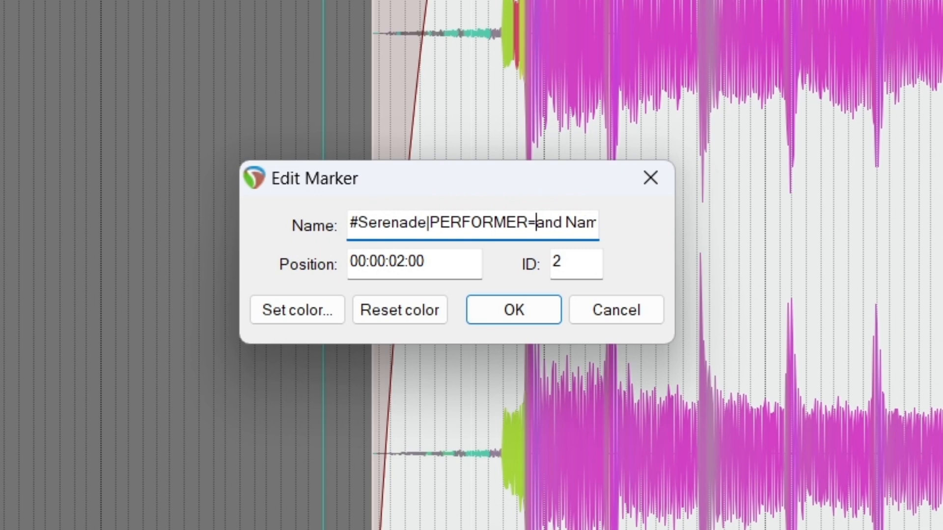
pyautogui.write('ISRC=XY')
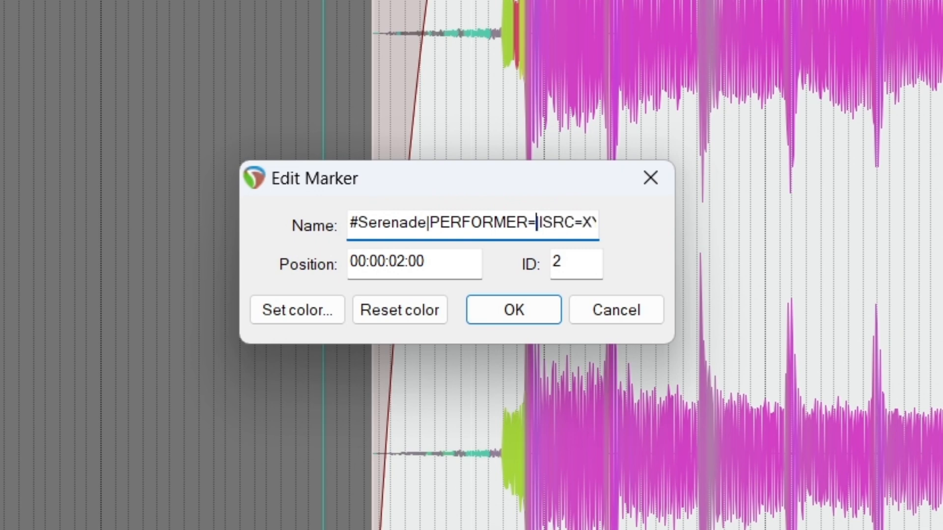
pyautogui.write('A')
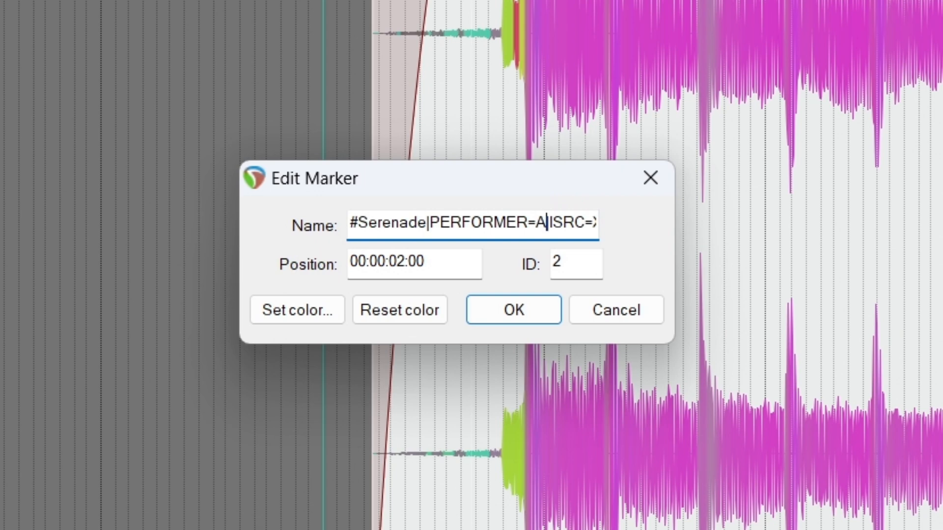
pyautogui.write('PY|ISRC=XYZXY1')
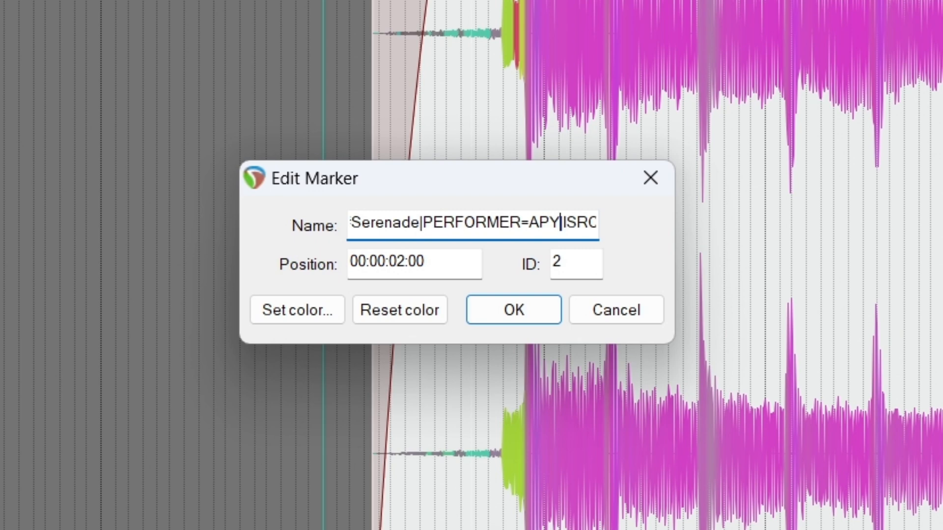
pyautogui.write('=XYZXY1234567')
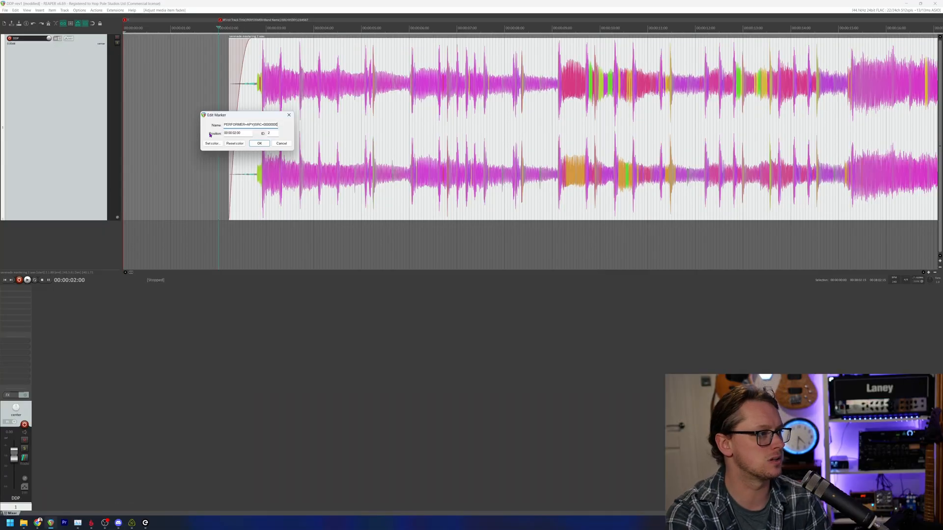
# Confirm the marker metadata and zoom in on the first song's fade-out near 00:04:00.
pyautogui.click(259, 143)
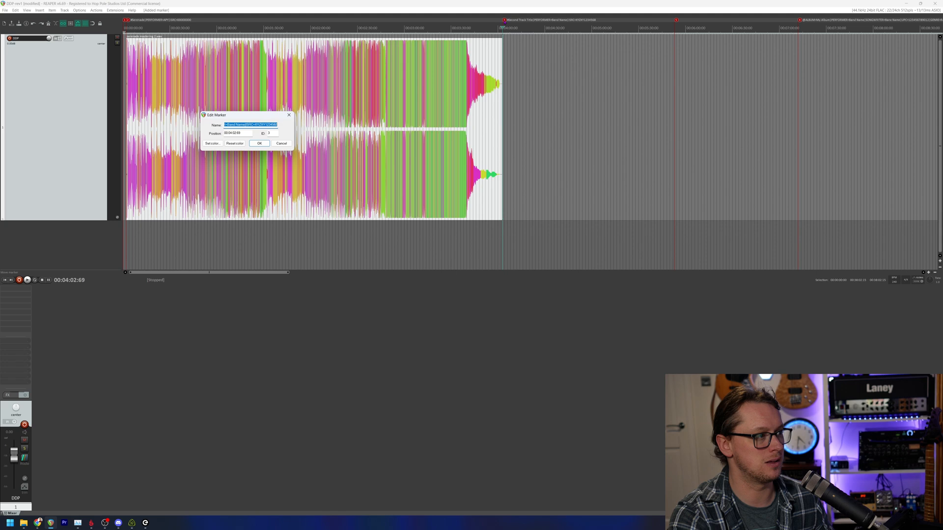
pyautogui.click(259, 144)
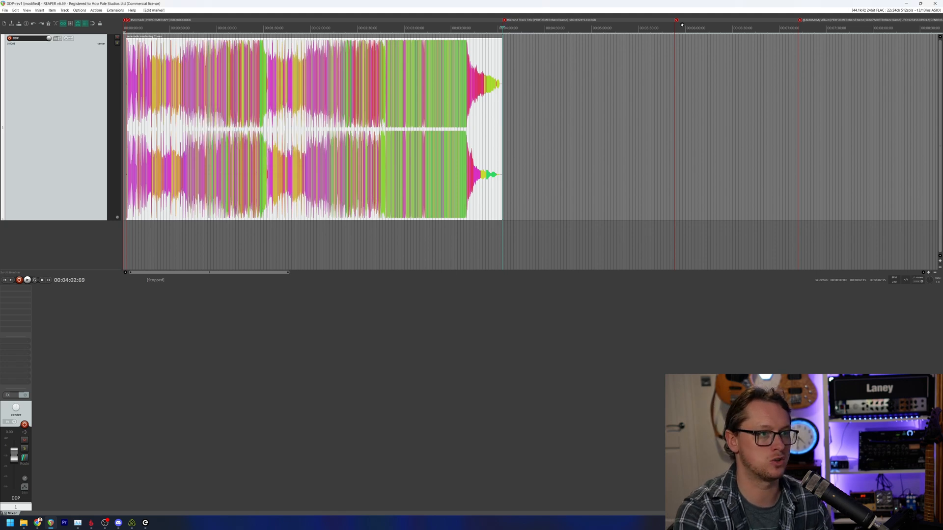
pyautogui.doubleClick(676, 18)
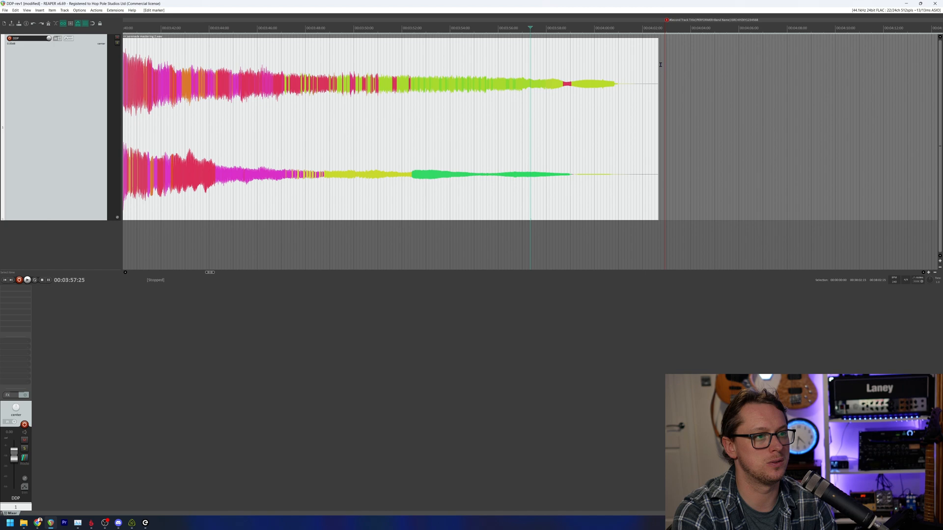
pyautogui.moveTo(656, 42); pyautogui.dragTo(622, 42)
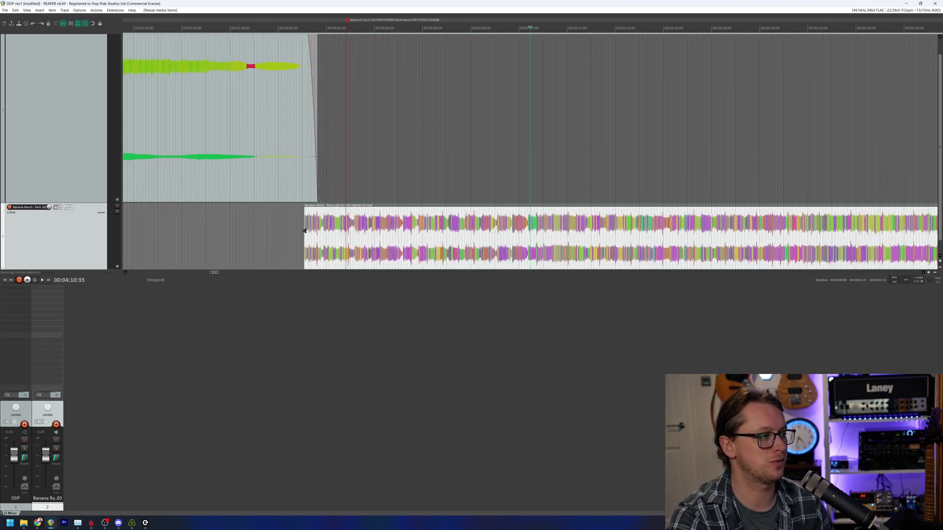
# Adjust the second song's start so it overlaps the first song's tail.
pyautogui.moveTo(307, 214); pyautogui.dragTo(431, 217)
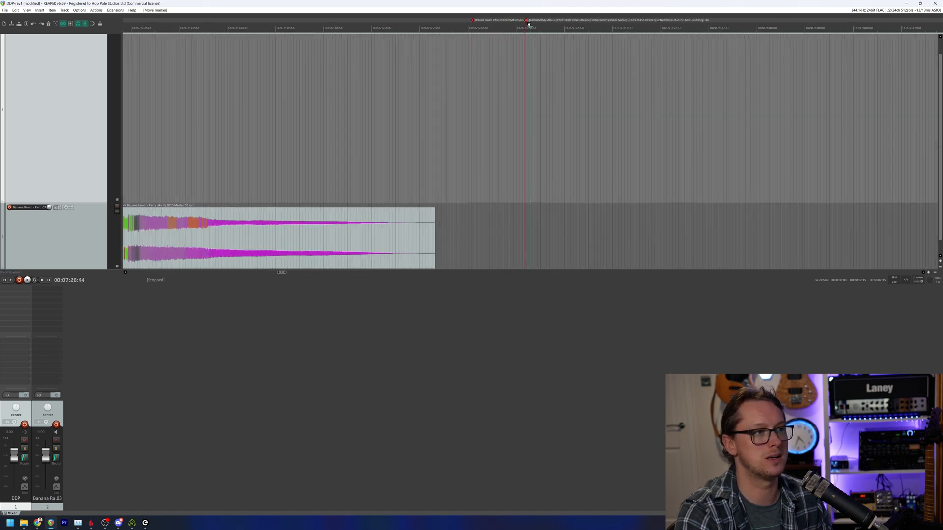
pyautogui.doubleClick(526, 18)
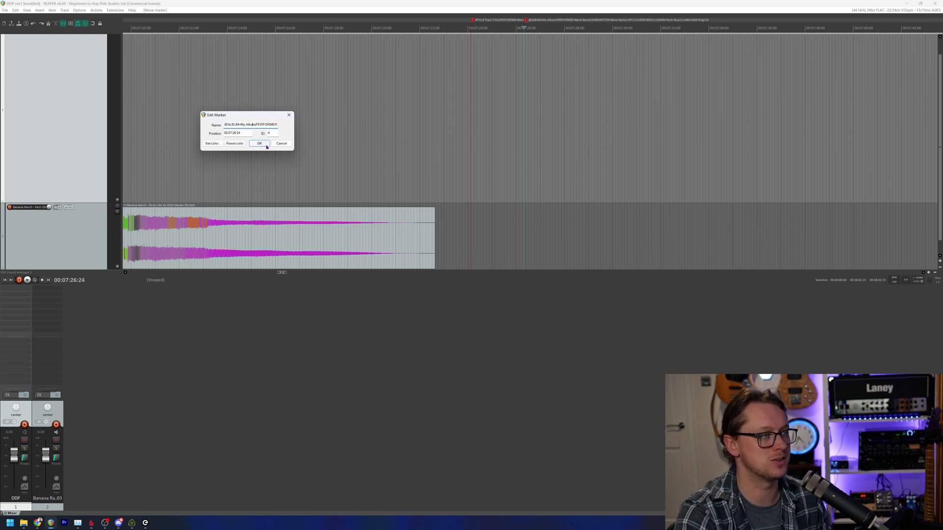
pyautogui.click(259, 143)
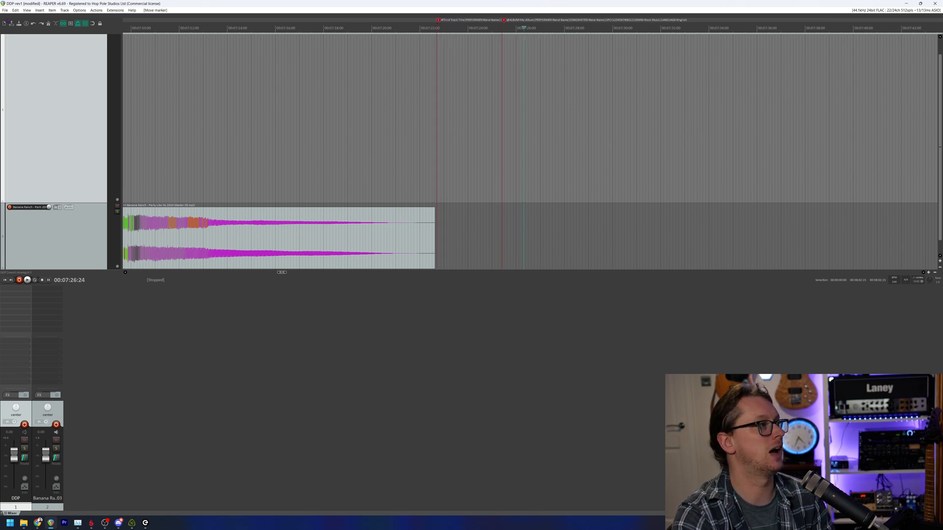
# In File > Render, keep DDP format and set Bounds to Custom time range.
pyautogui.click(4, 12)
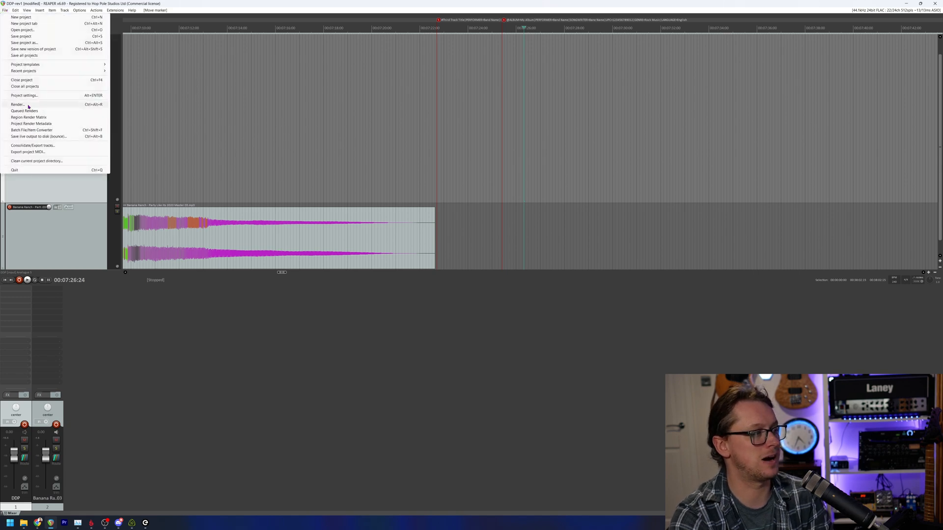
pyautogui.click(20, 105)
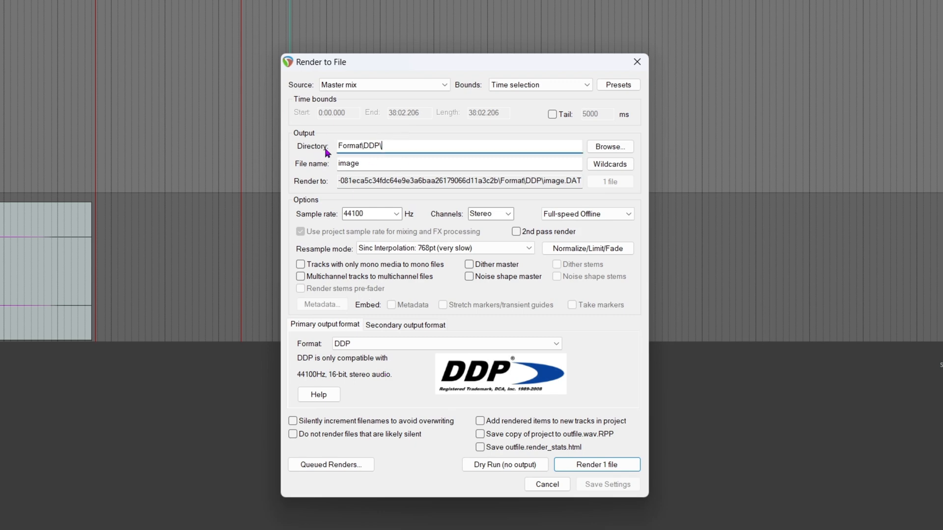
pyautogui.click(399, 163)
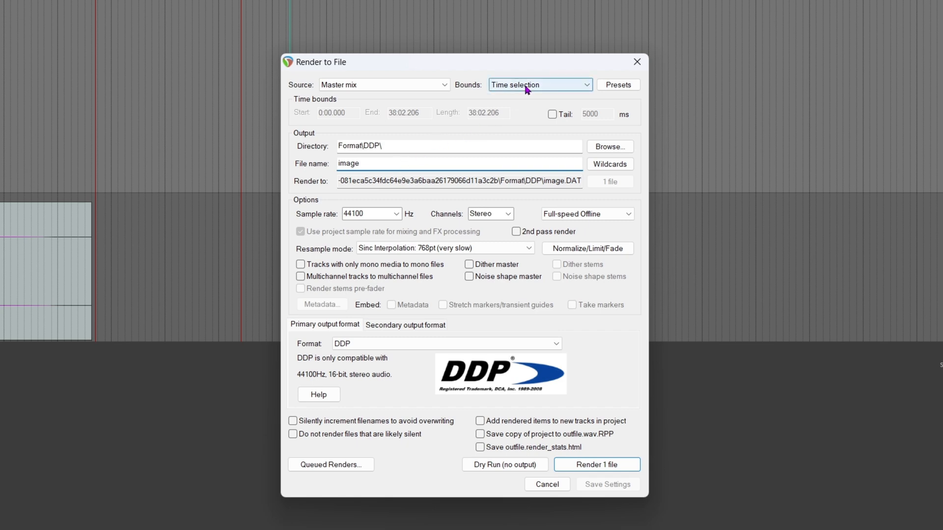
pyautogui.click(541, 85)
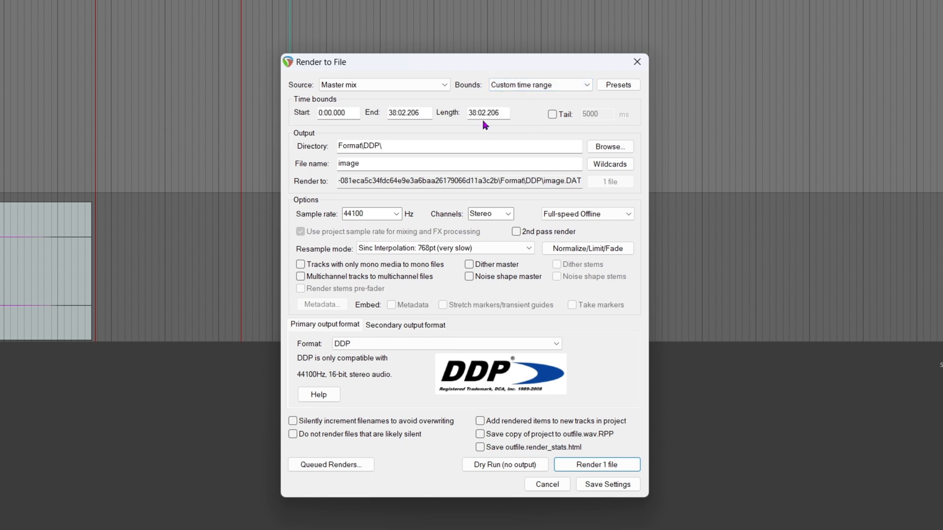
pyautogui.click(540, 85)
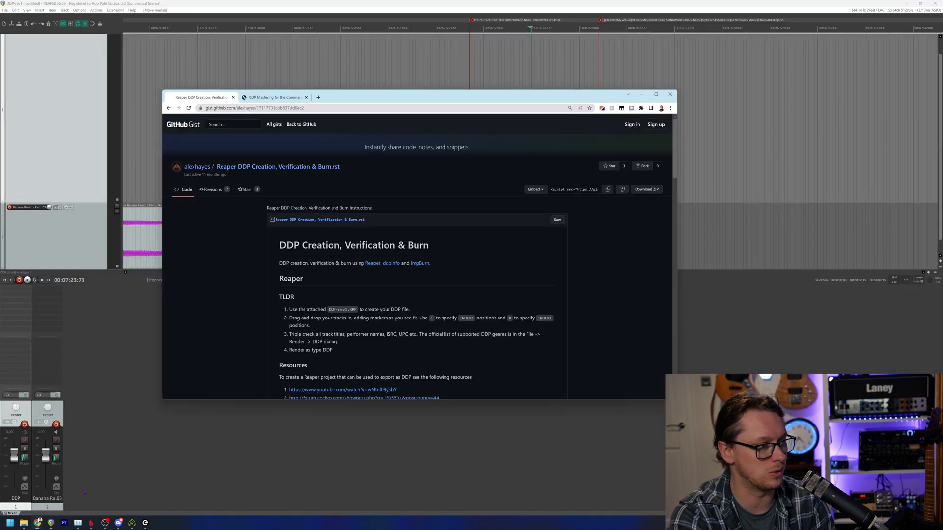
# Switch Chrome to the DDP Mastering Tools tab listing the ddptools downloads.
pyautogui.click(274, 96)
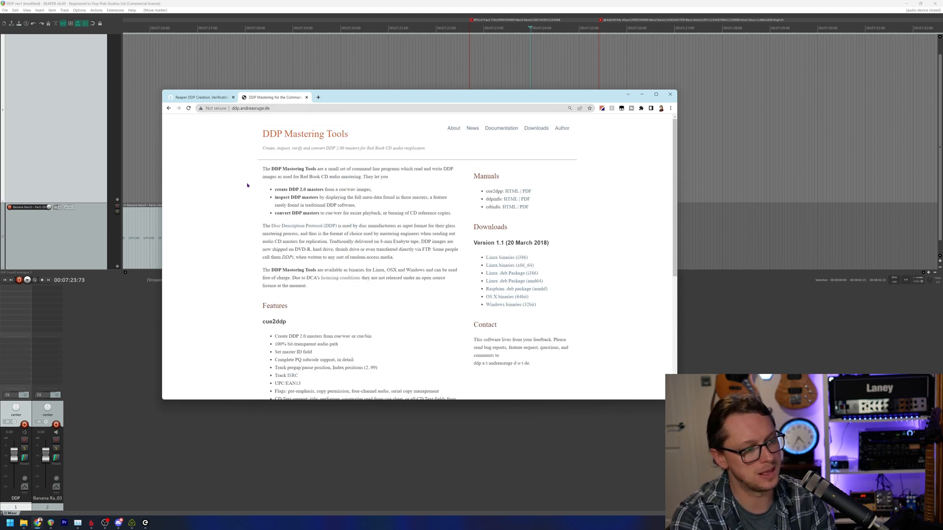
pyautogui.moveTo(250, 196)
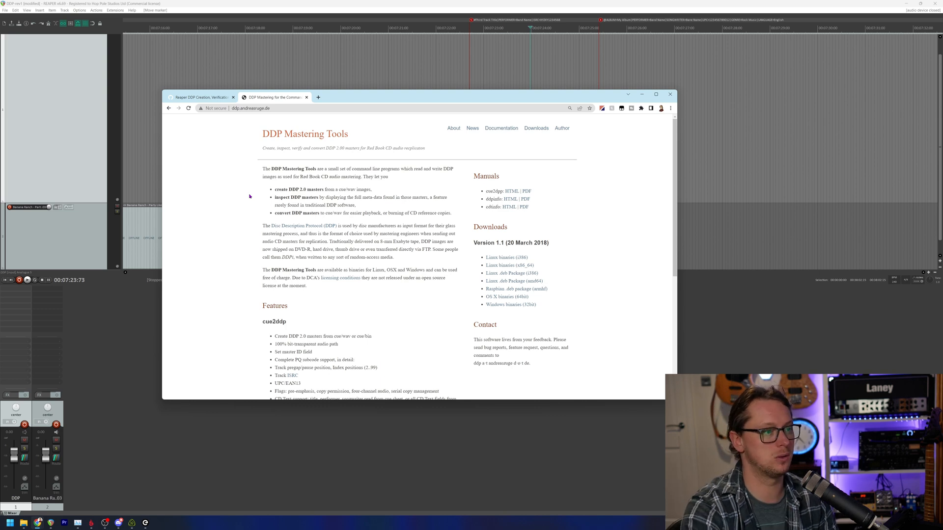
pyautogui.moveTo(488, 257)
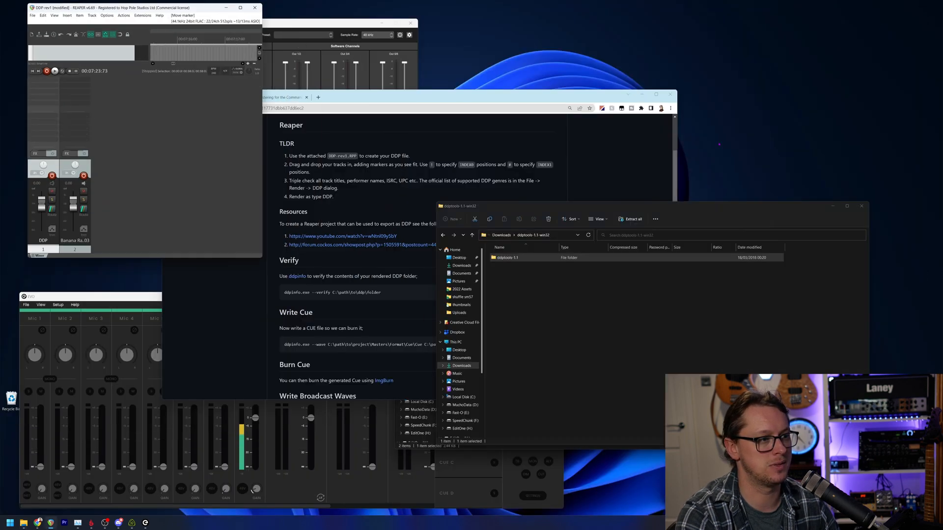
# Place the ddptools-1.1 folder on the desktop and open it in File Explorer.
pyautogui.click(508, 258)
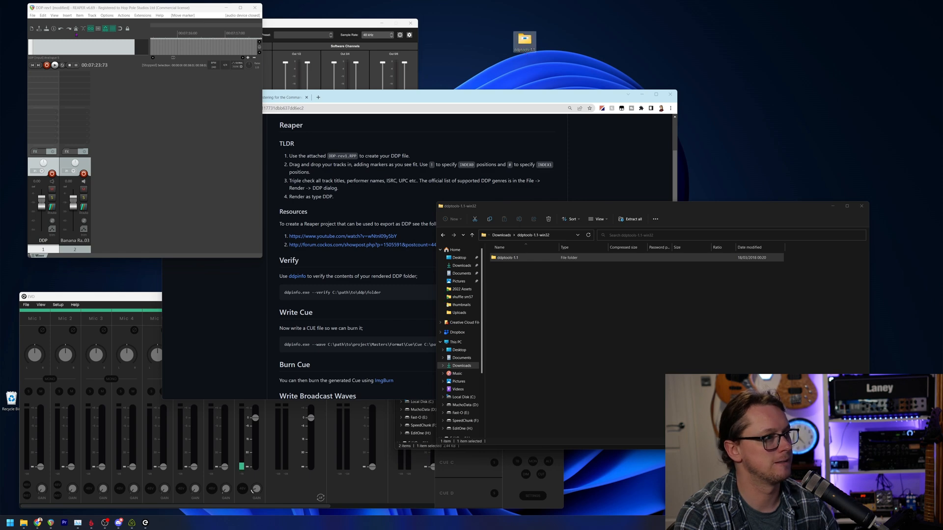
pyautogui.doubleClick(508, 257)
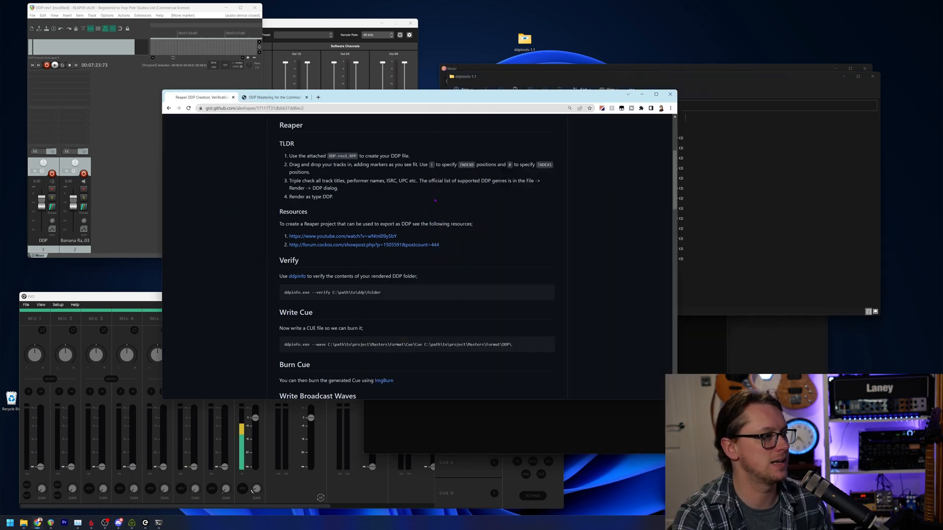
# Scroll the Reaper DDP gist to its Verify section showing the ddpinfo command.
pyautogui.scroll(3)
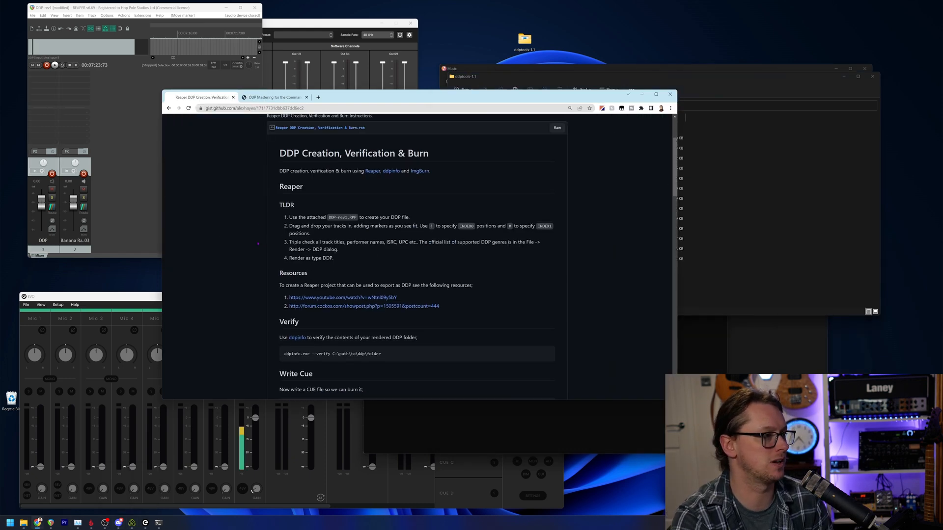
pyautogui.scroll(-3)
pyautogui.write('ddpinfo.exe --verify ./DDP')
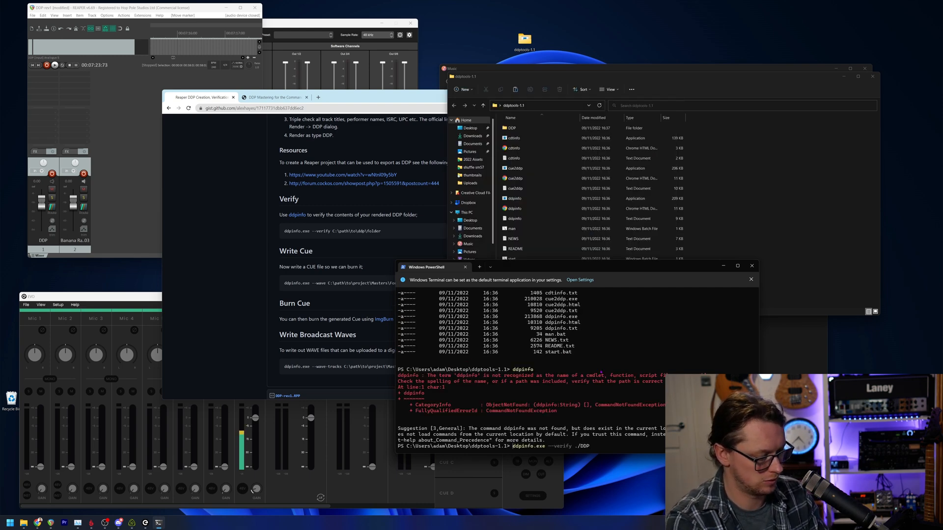
# Run .\ddpinfo.exe --verify ./DDP, which reports DDPID, DDPMS, PQDESCR and CDTEXT.BIN checksums OK.
pyautogui.press('Enter')
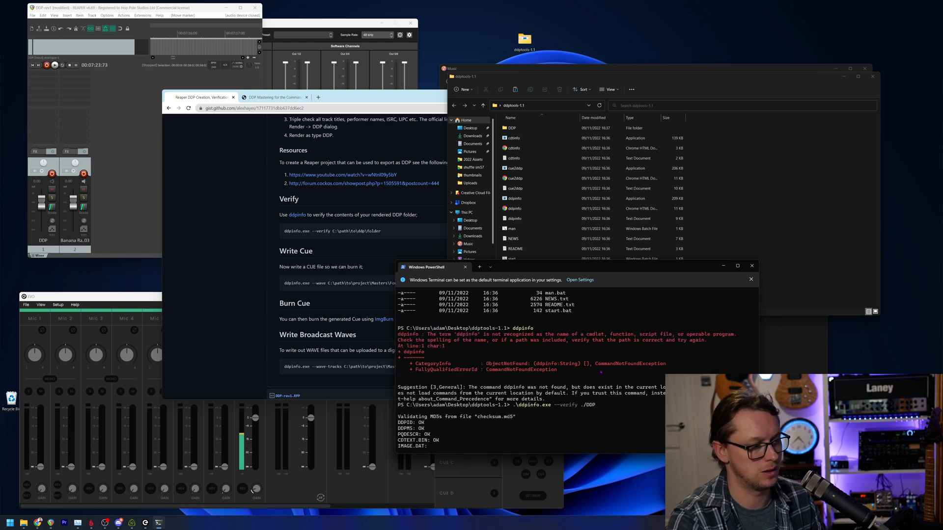